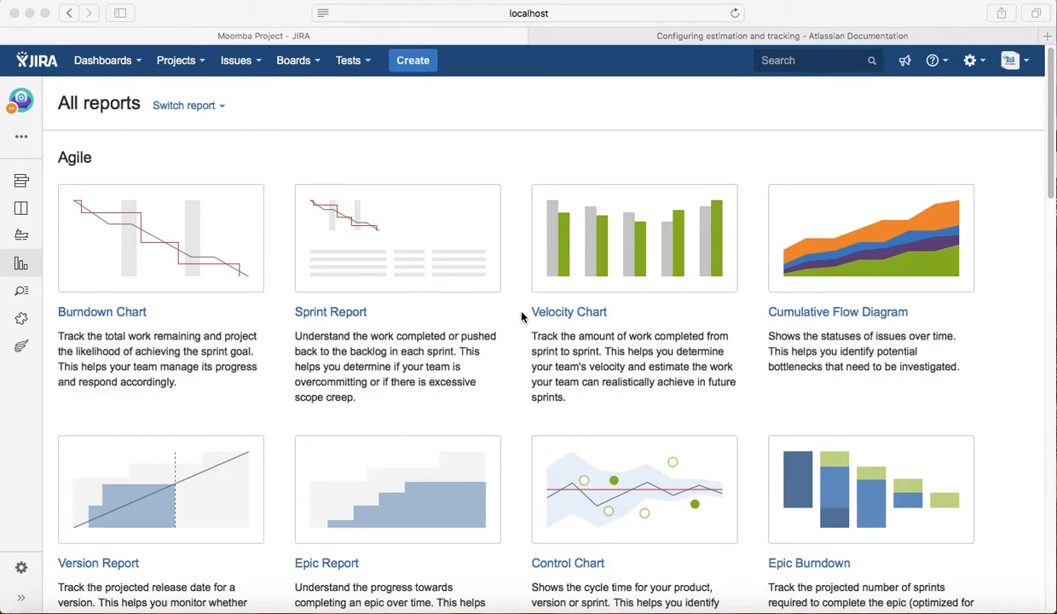
{"action": "mouse_move", "coordinate": [529, 313]}
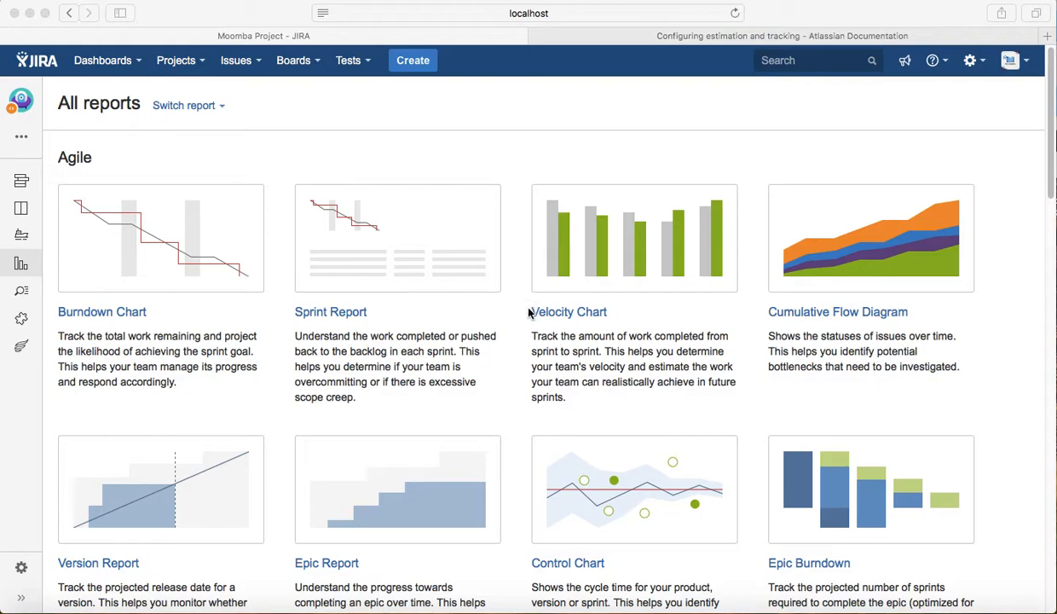
{"action": "mouse_move", "coordinate": [526, 313]}
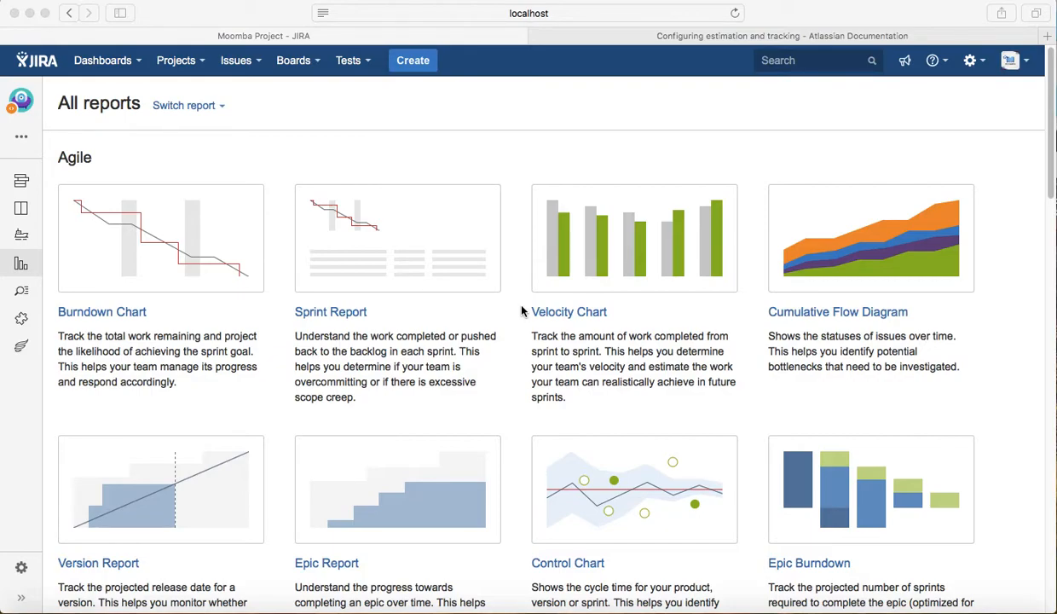
{"action": "mouse_move", "coordinate": [482, 310]}
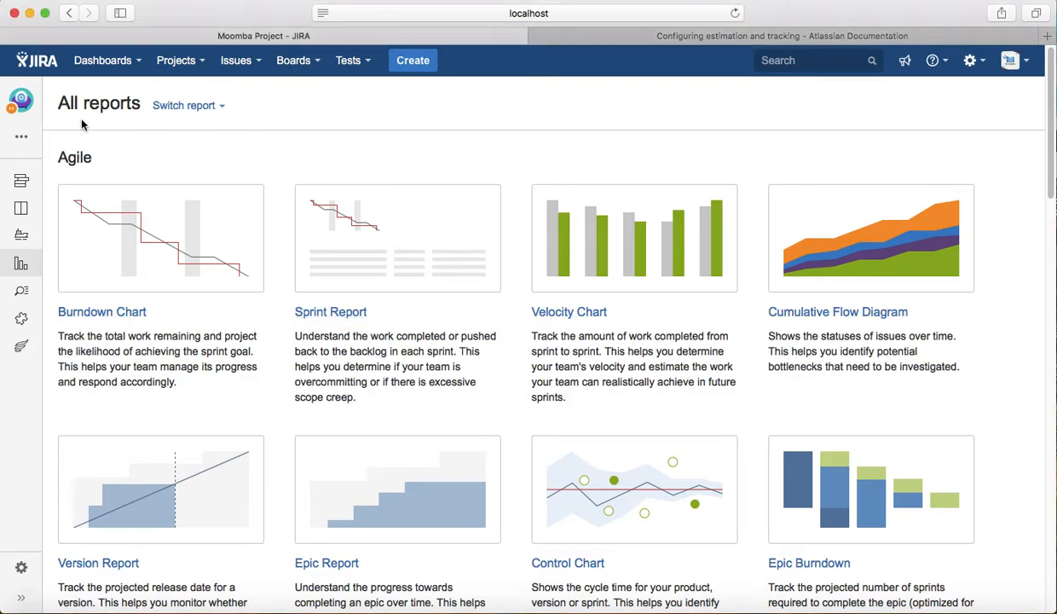
{"action": "mouse_move", "coordinate": [21, 263]}
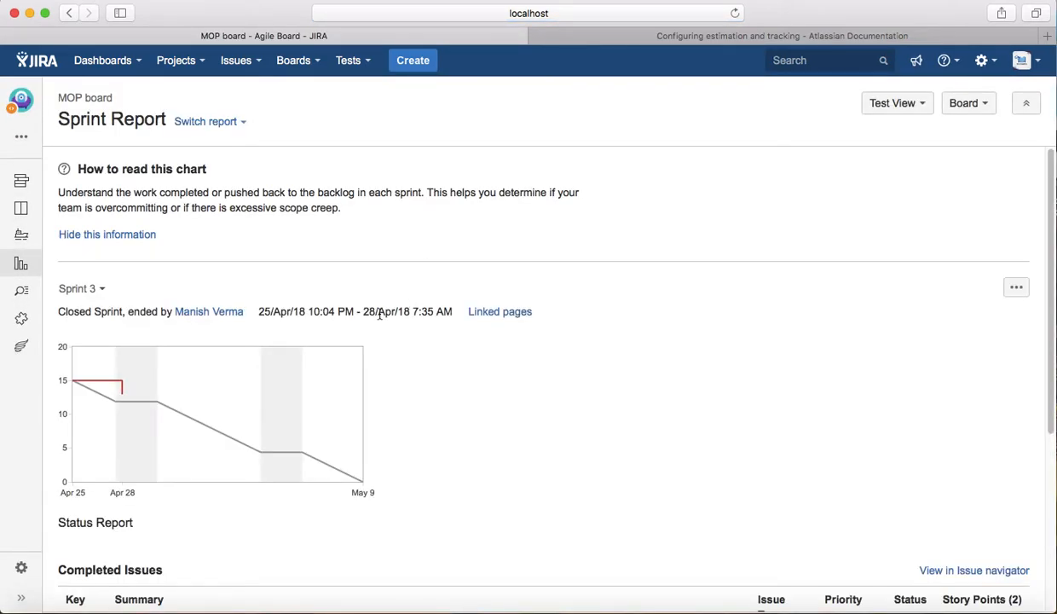
{"action": "mouse_move", "coordinate": [81, 288]}
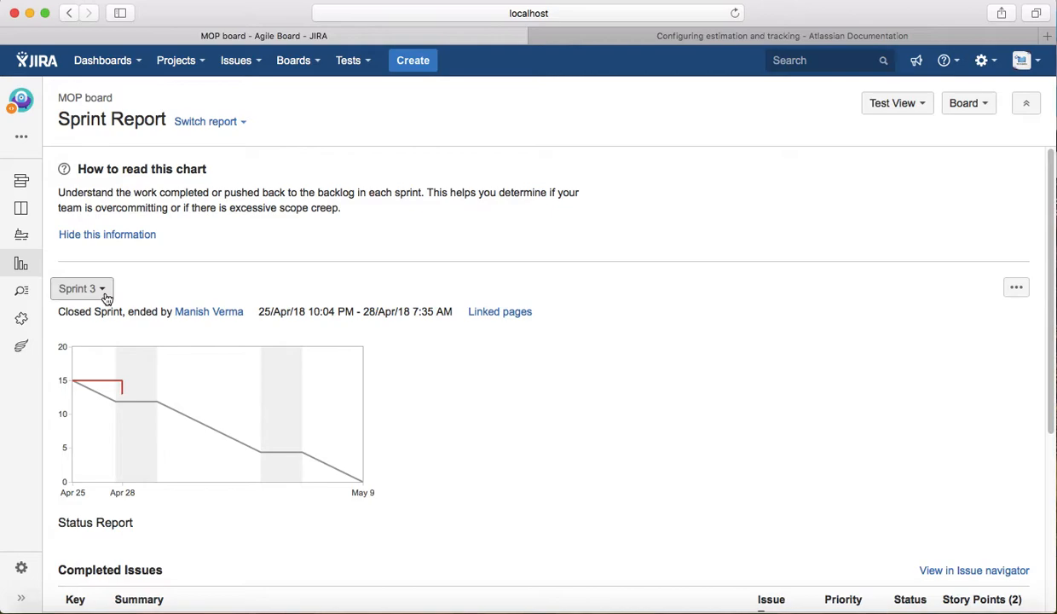
Step: Switch the Sprint Report to Sample Sprint 1 and review its six completed and one unfinished issue
{"action": "left_click", "coordinate": [81, 288]}
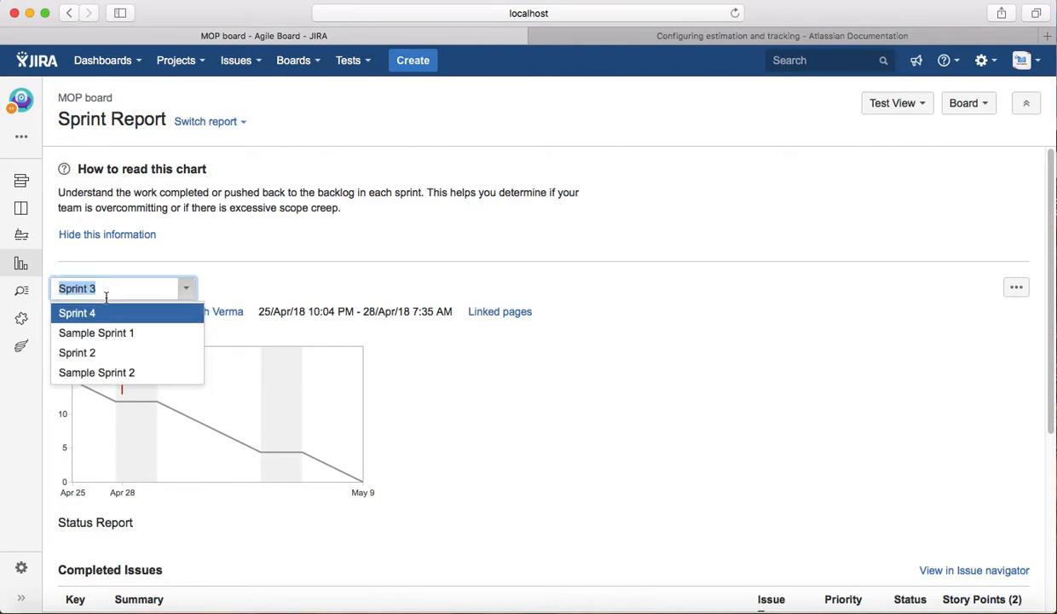
{"action": "left_click", "coordinate": [95, 332]}
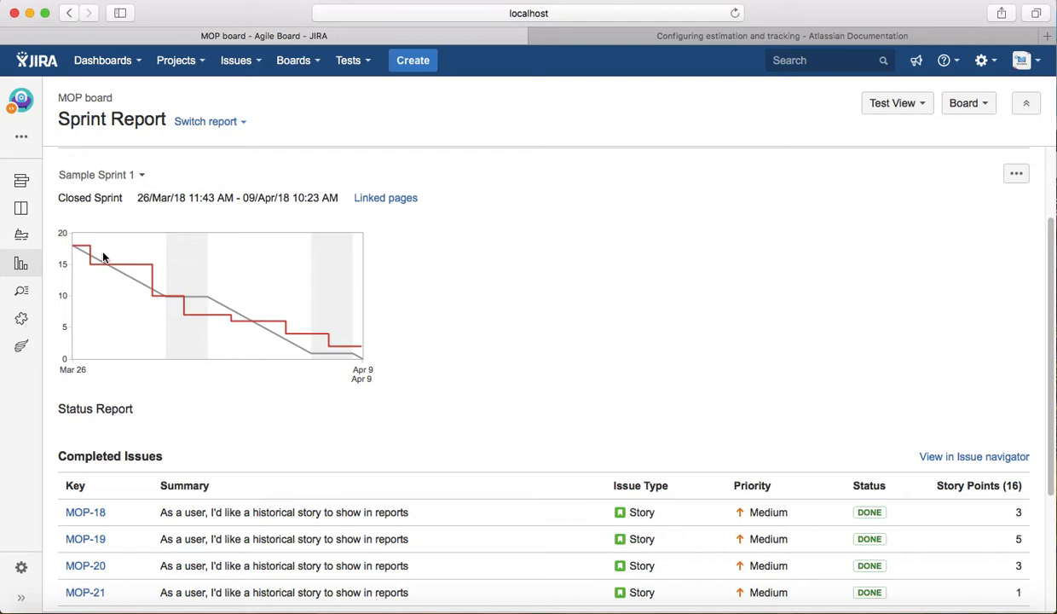
{"action": "scroll", "scroll_direction": "down", "scroll_amount": 3}
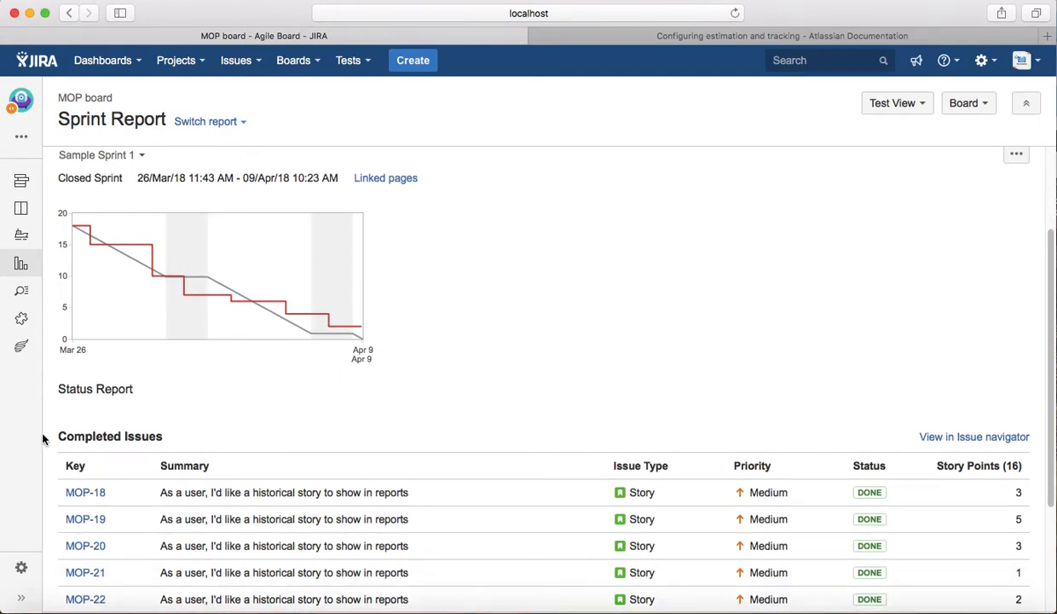
{"action": "scroll", "scroll_direction": "down", "scroll_amount": 3}
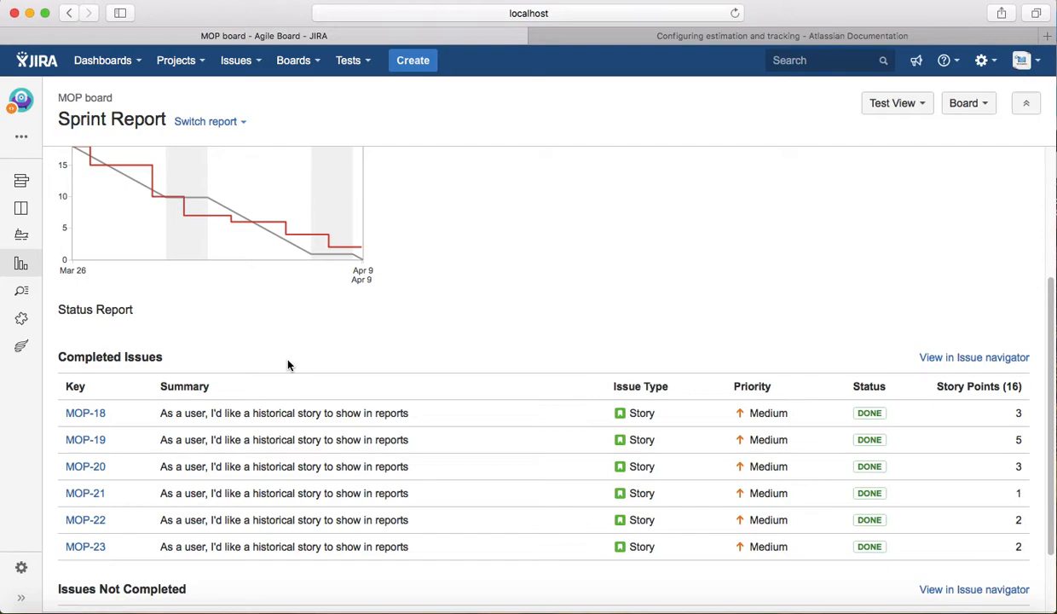
{"action": "scroll", "scroll_direction": "down", "scroll_amount": 3}
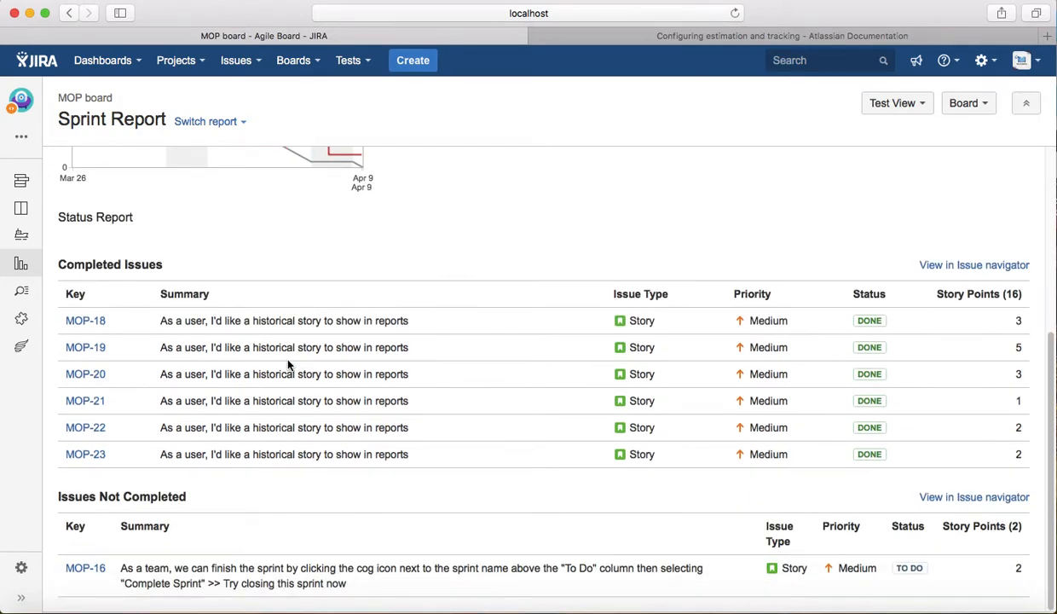
{"action": "mouse_move", "coordinate": [239, 547]}
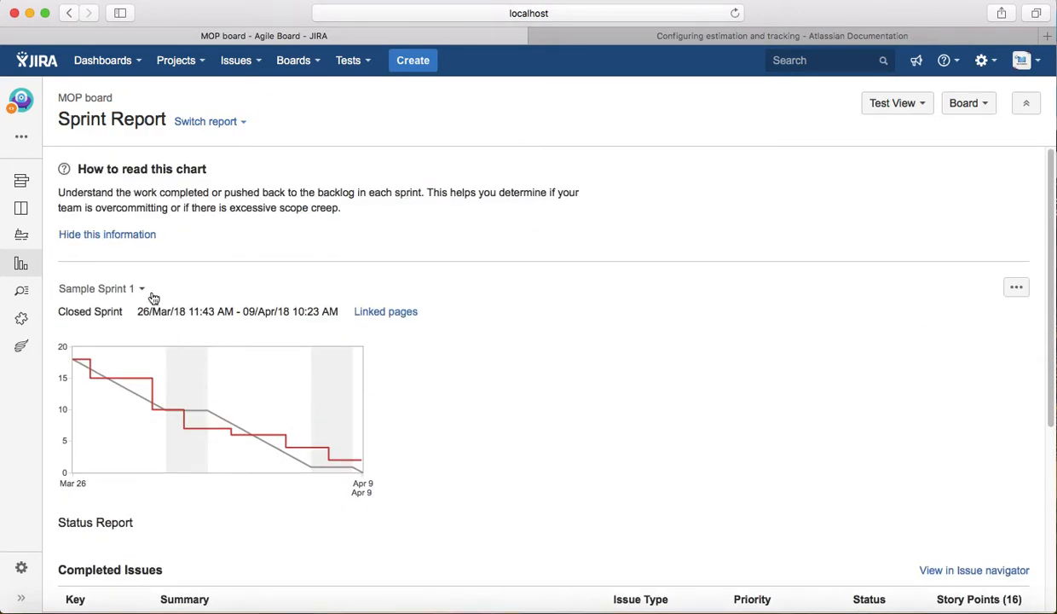
Step: Pick Sample Sprint 2 from the sprint dropdown to load its report
{"action": "left_click", "coordinate": [119, 288]}
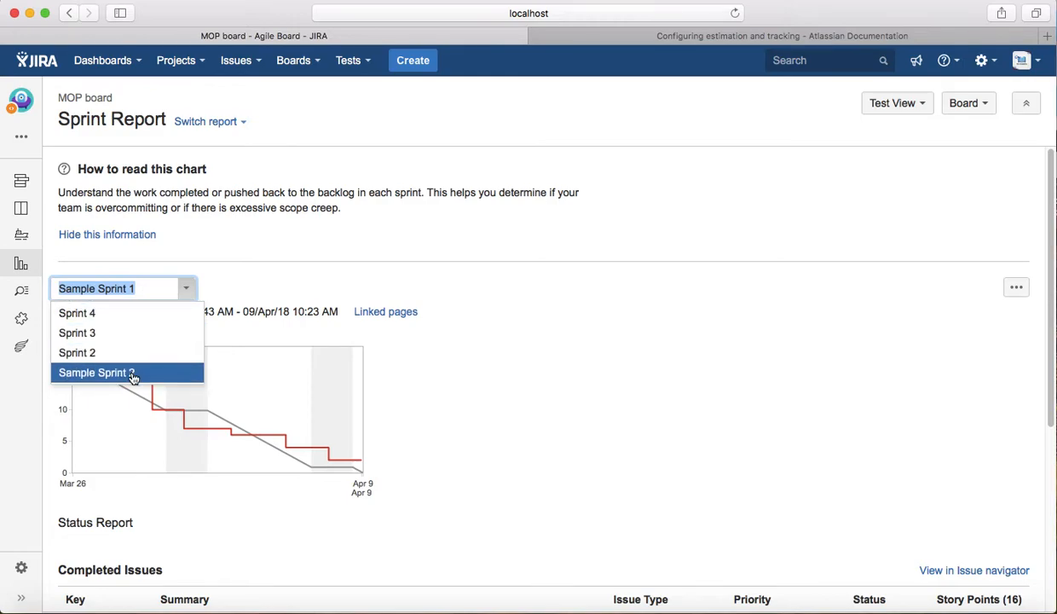
{"action": "left_click", "coordinate": [96, 373]}
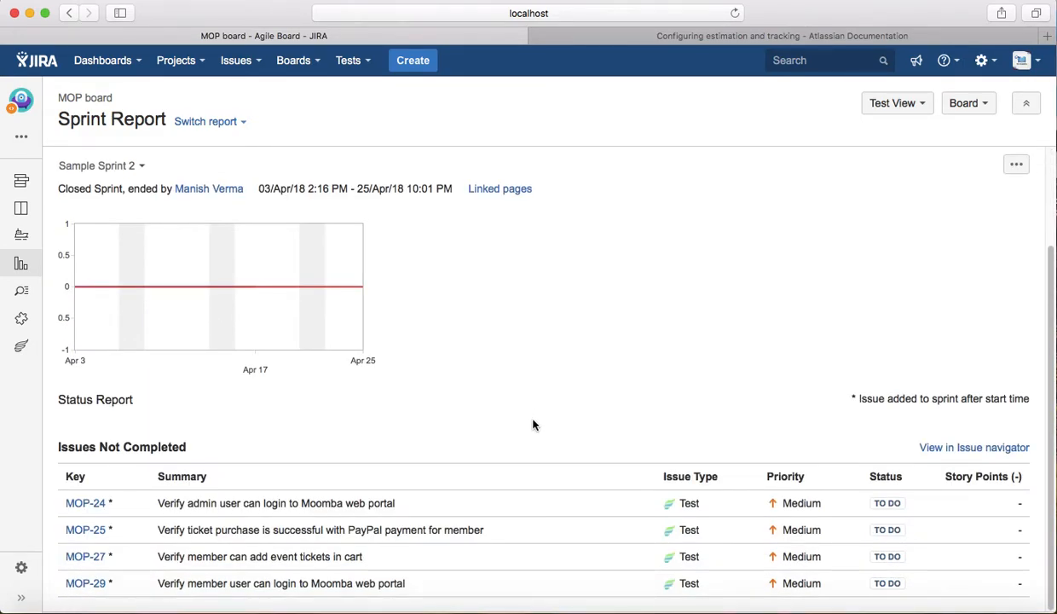
{"action": "mouse_move", "coordinate": [912, 554]}
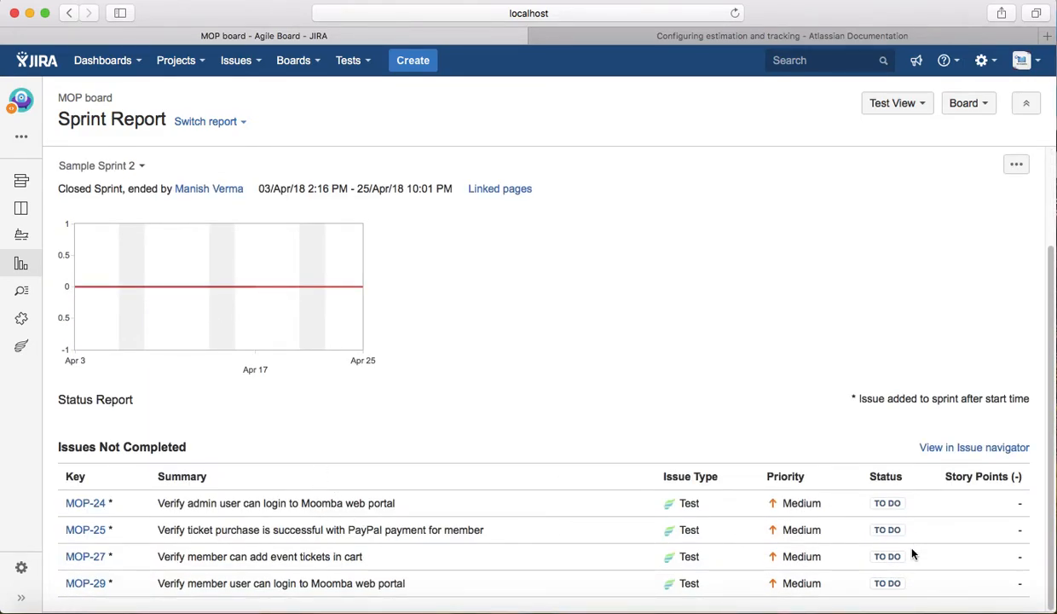
{"action": "mouse_move", "coordinate": [503, 550]}
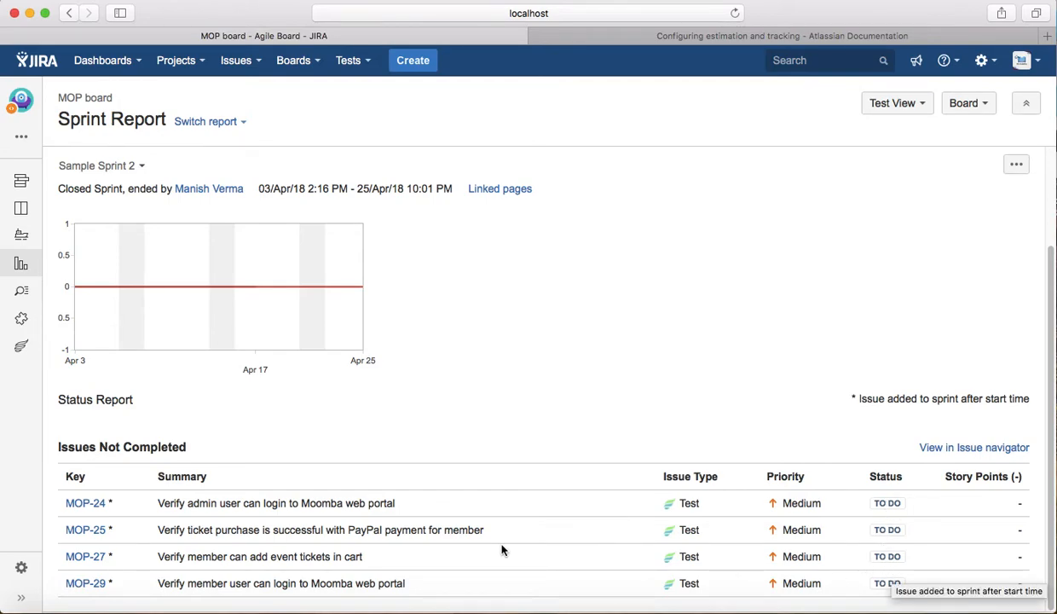
{"action": "mouse_move", "coordinate": [541, 481]}
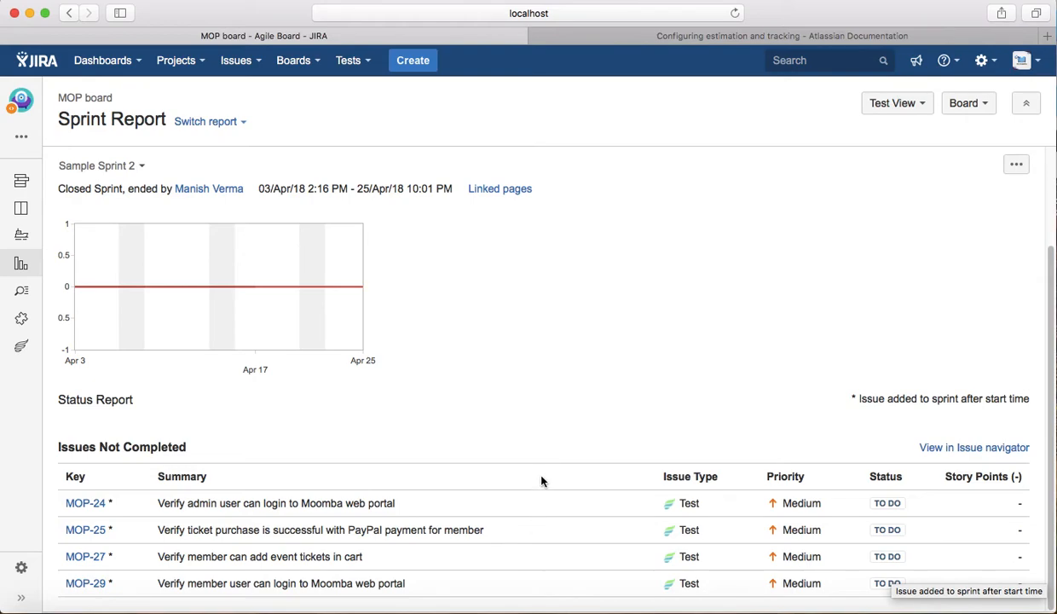